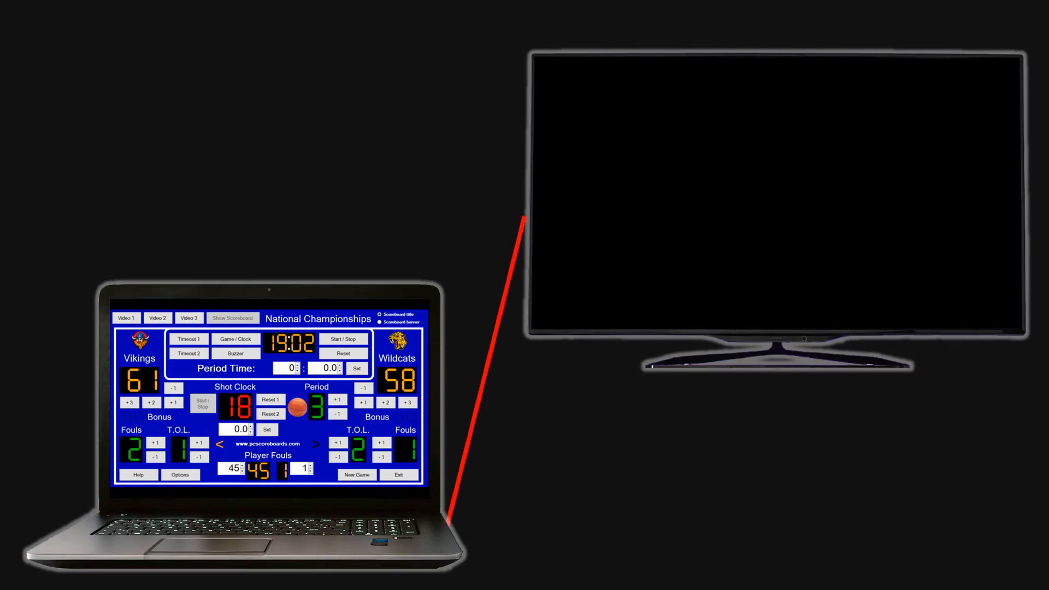
Display the Vikings 61–Wildcats 58 scoreboard with 19:02 on the clock full-screen on the TV
left_click(233, 318)
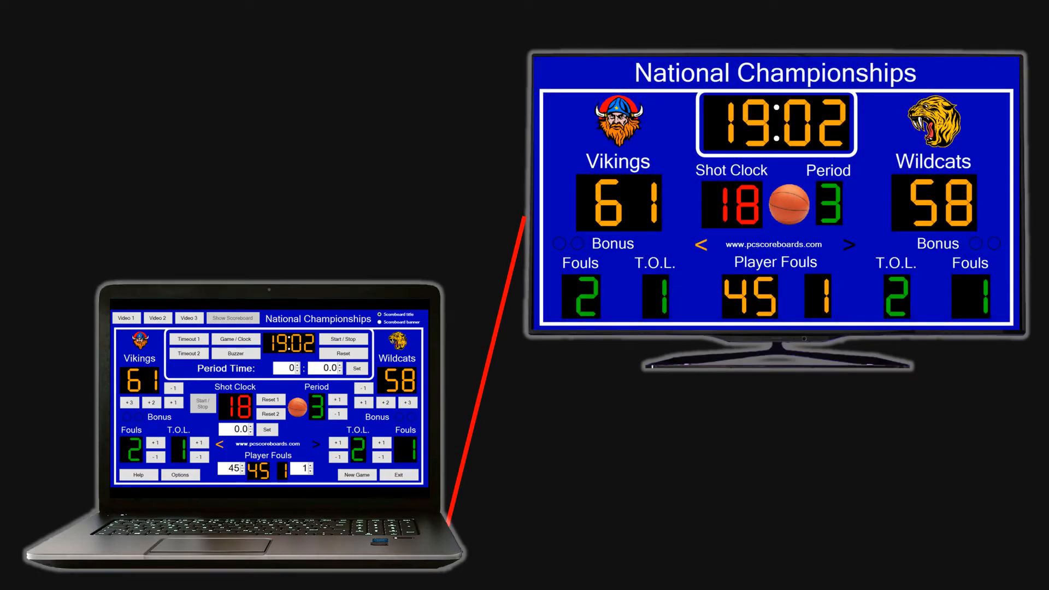